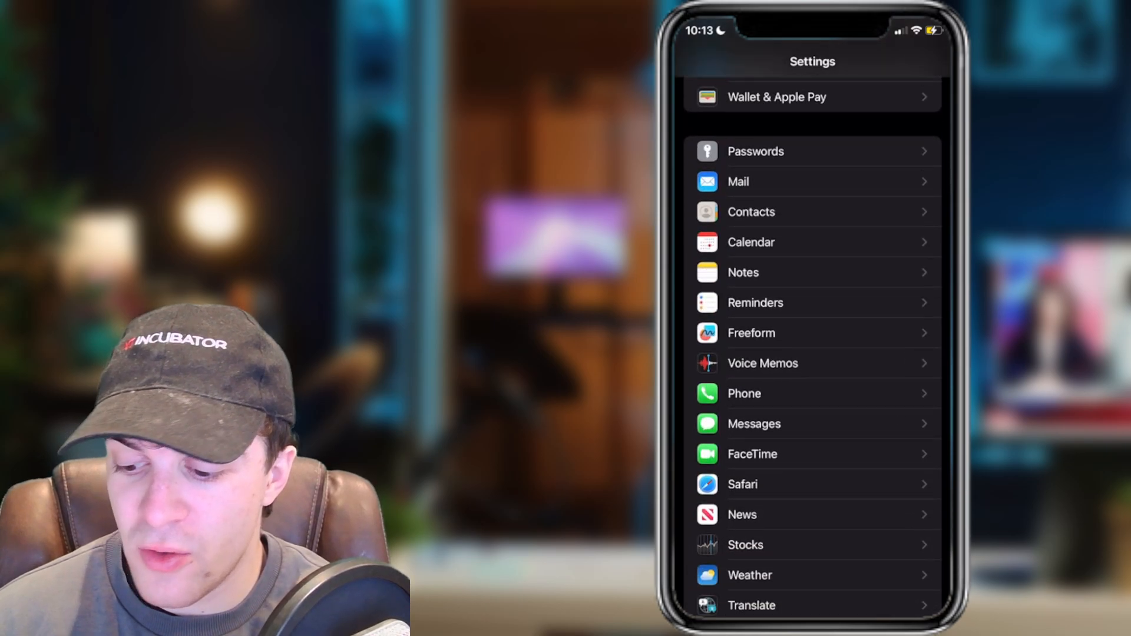
Step: Open Maps settings and scroll to Spoken Directions, showing Normal Volume selected
scroll(down, 3)
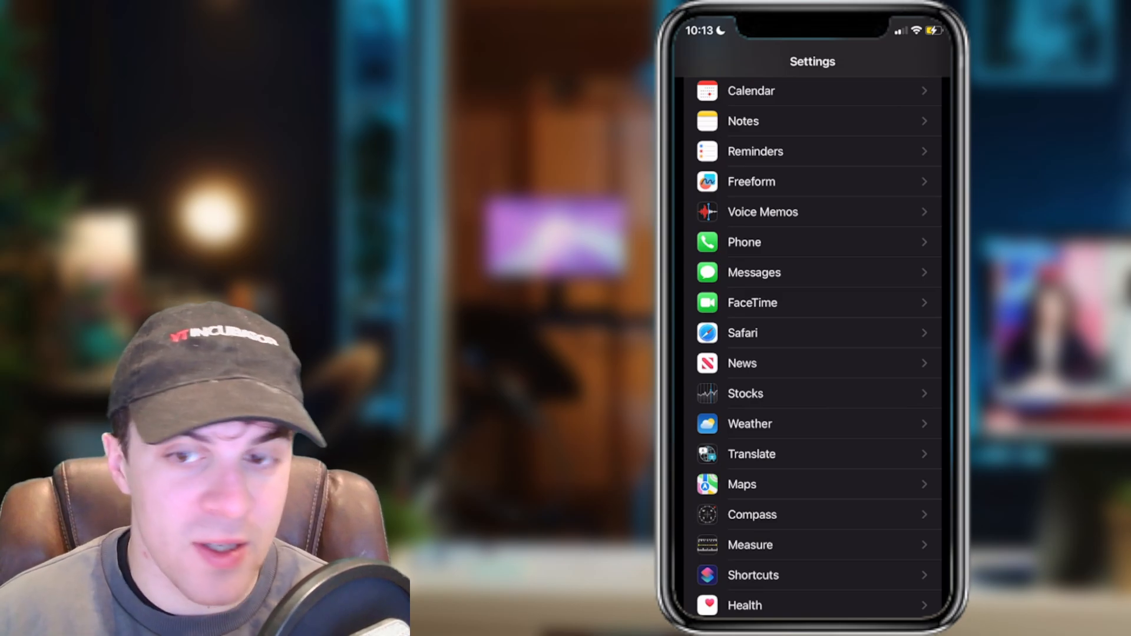
click(742, 485)
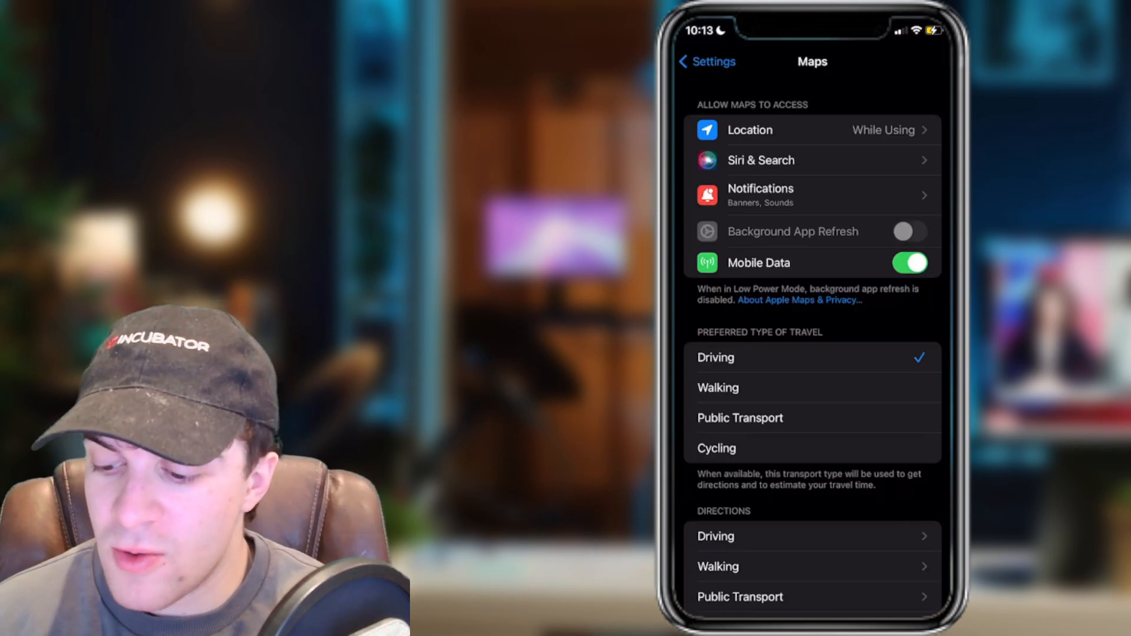
scroll(down, 3)
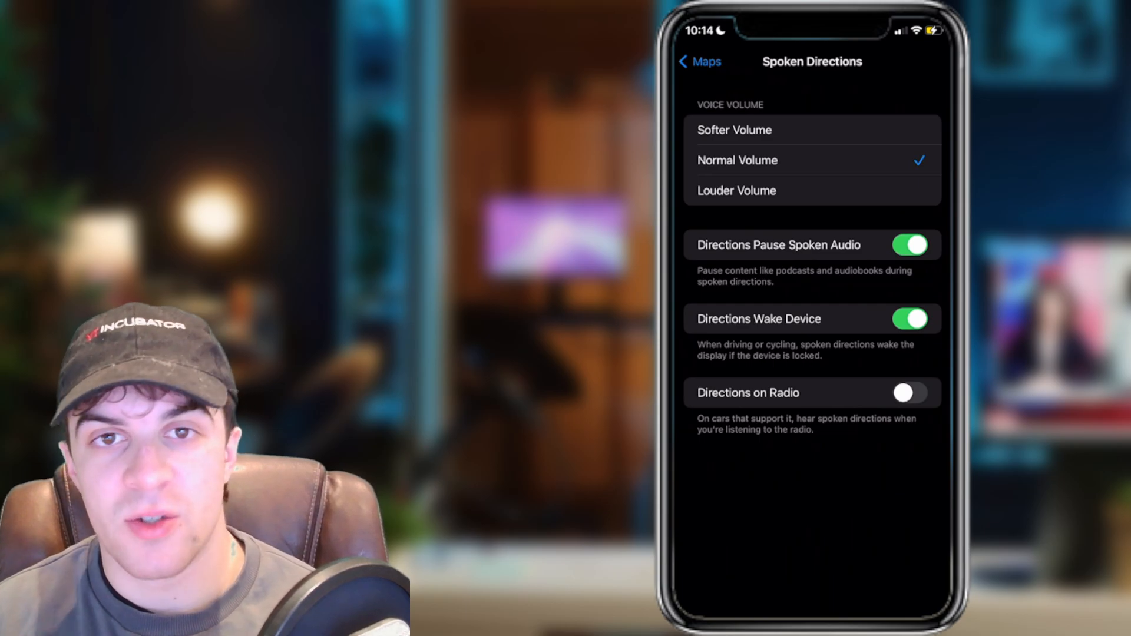
Step: Switch to Apple Maps, where the map begins loading with a voice-volume button
click(700, 61)
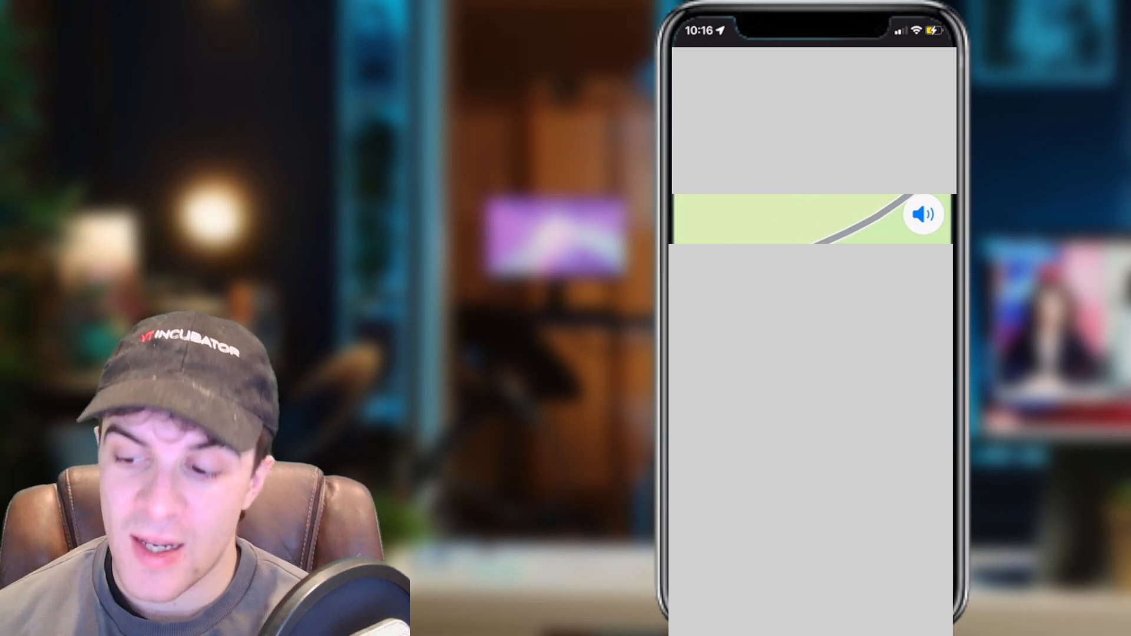
click(924, 215)
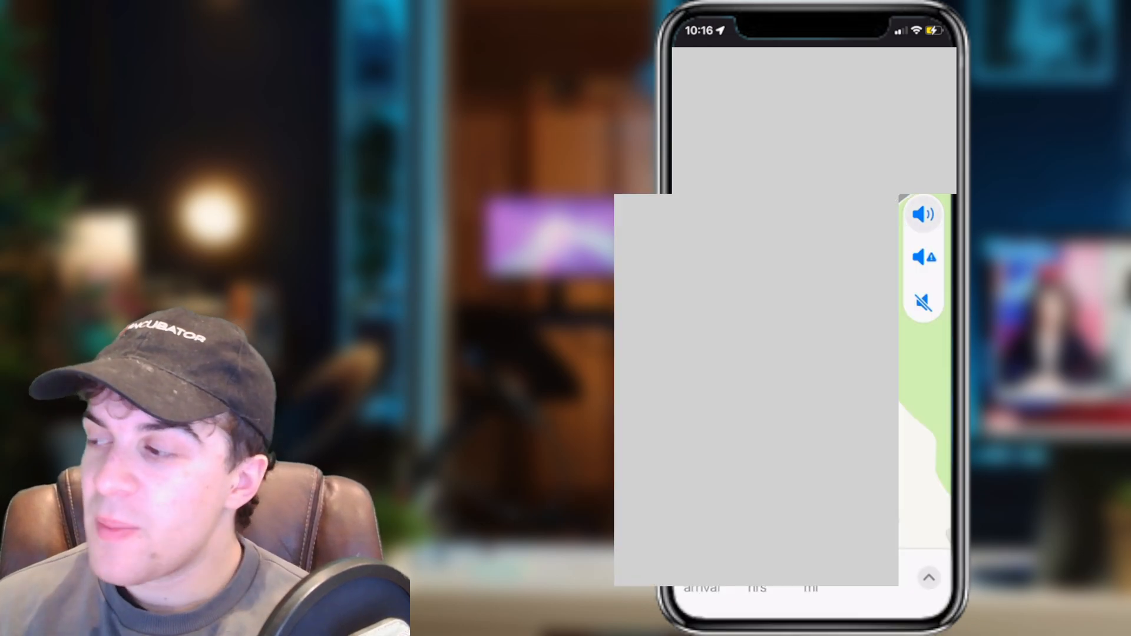
click(924, 214)
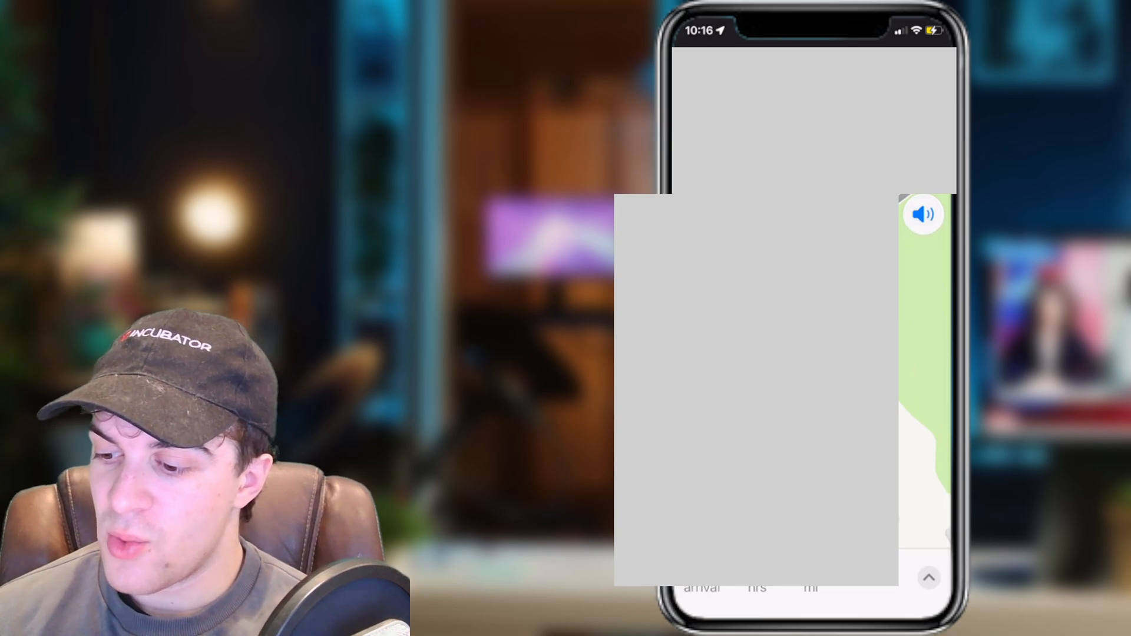
click(924, 215)
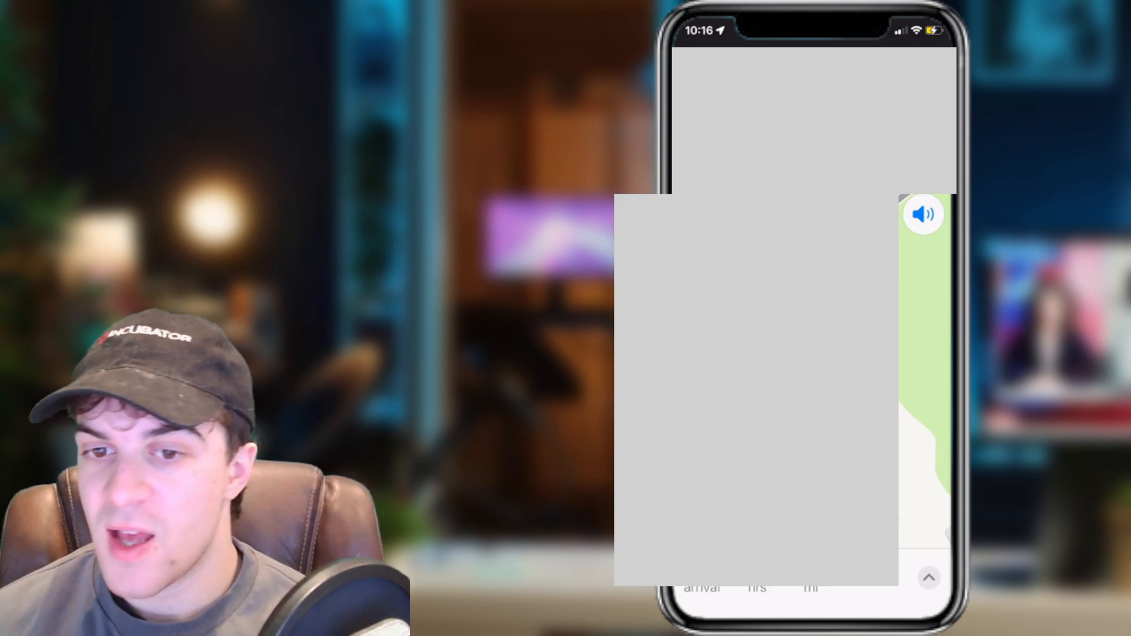
click(923, 215)
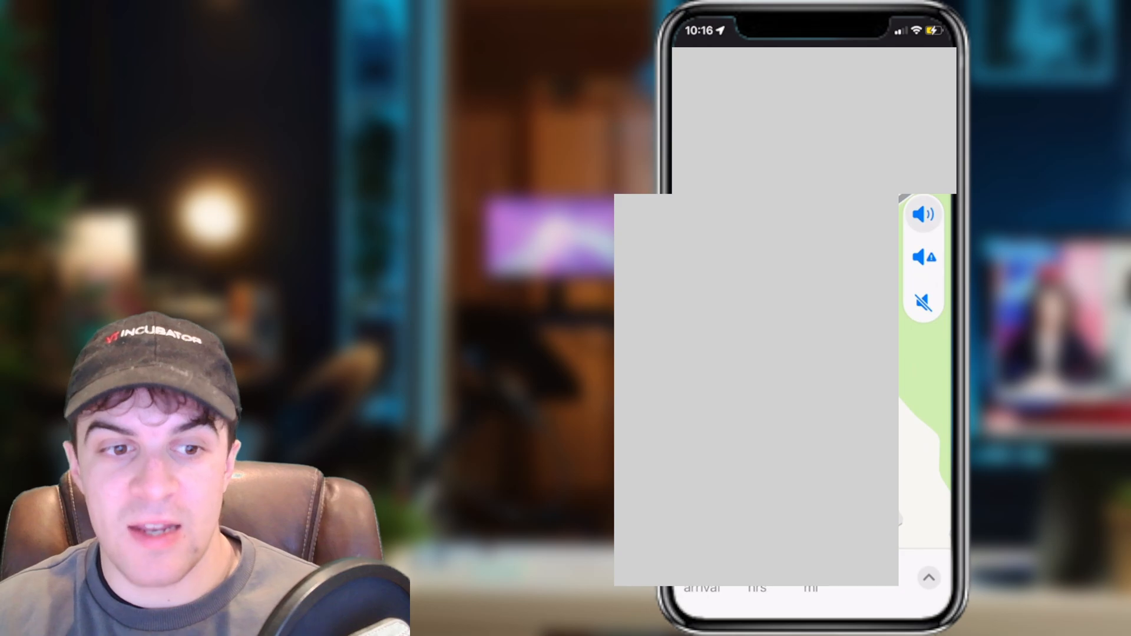
click(924, 214)
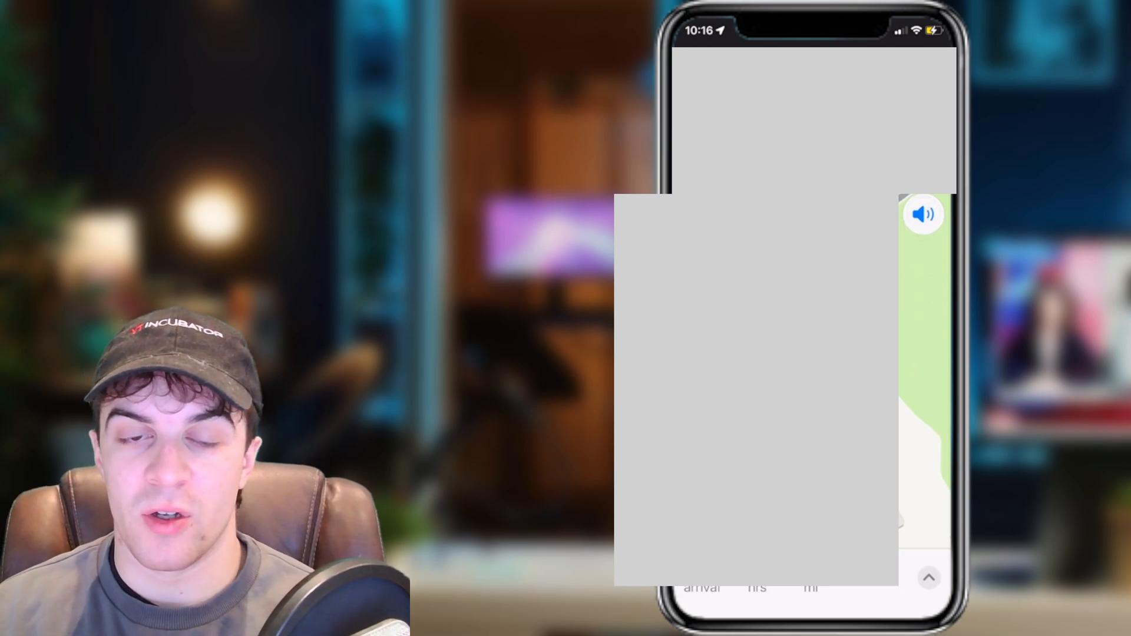